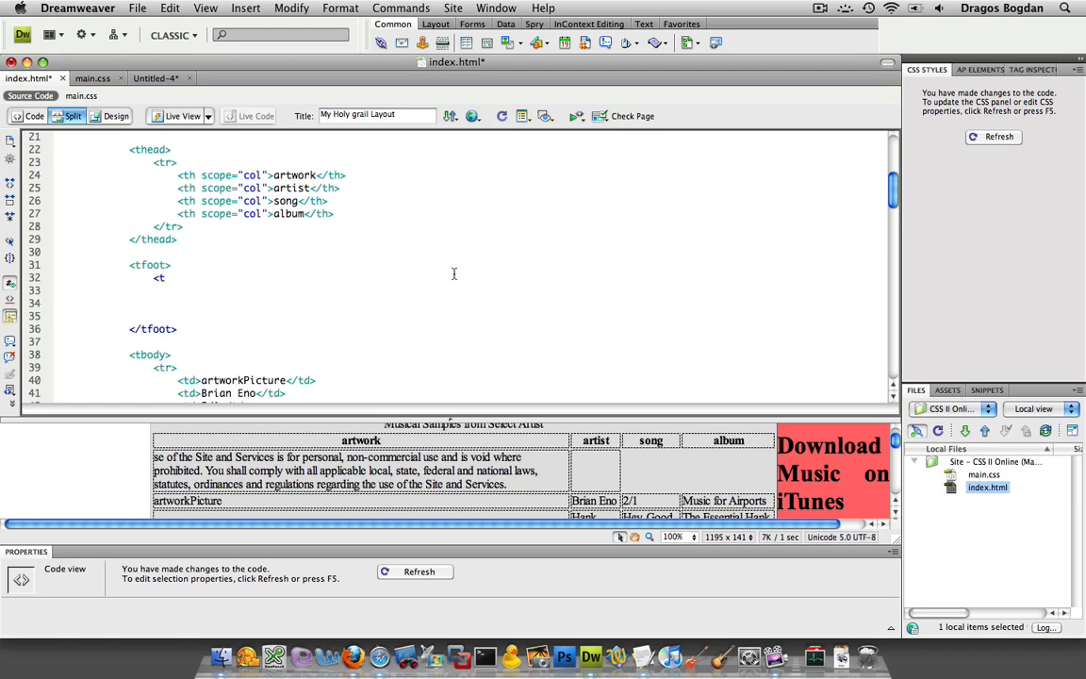
Write a <tr><td> row inside <tfoot> holding the pasted terms-of-service text, tags closed
type("r>")
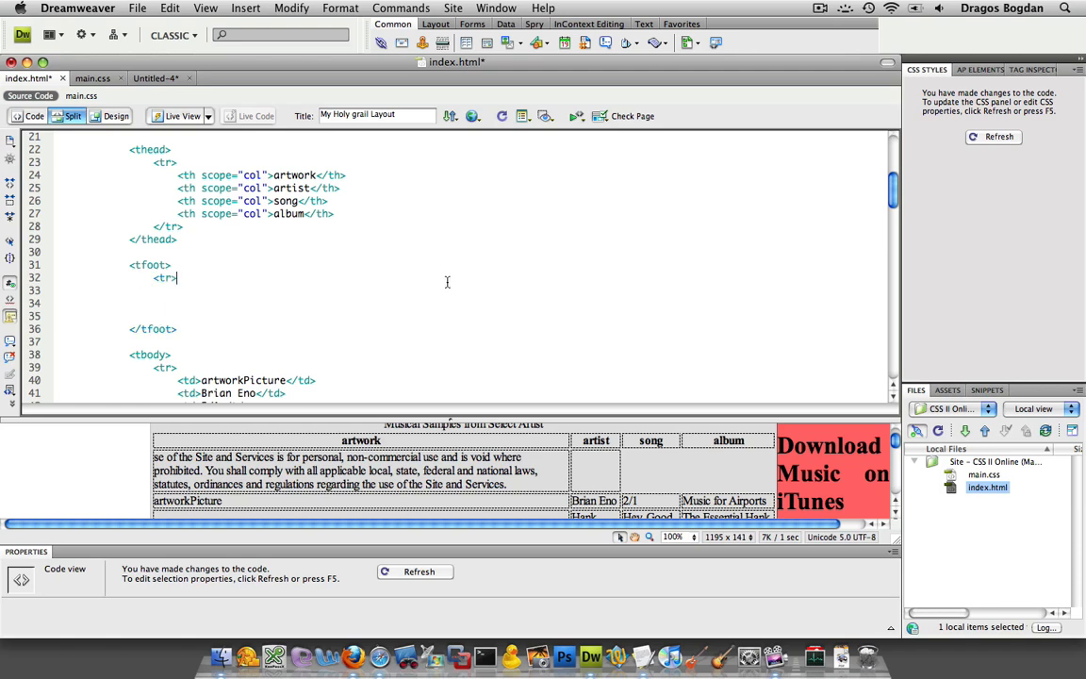
type("<t")
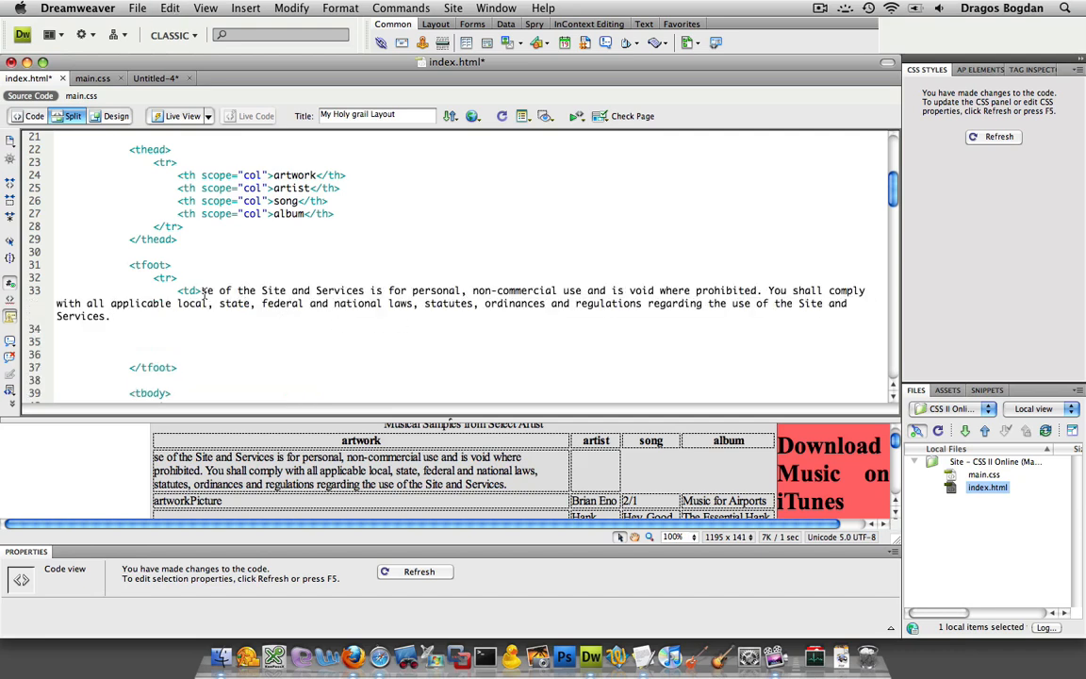
type("<")
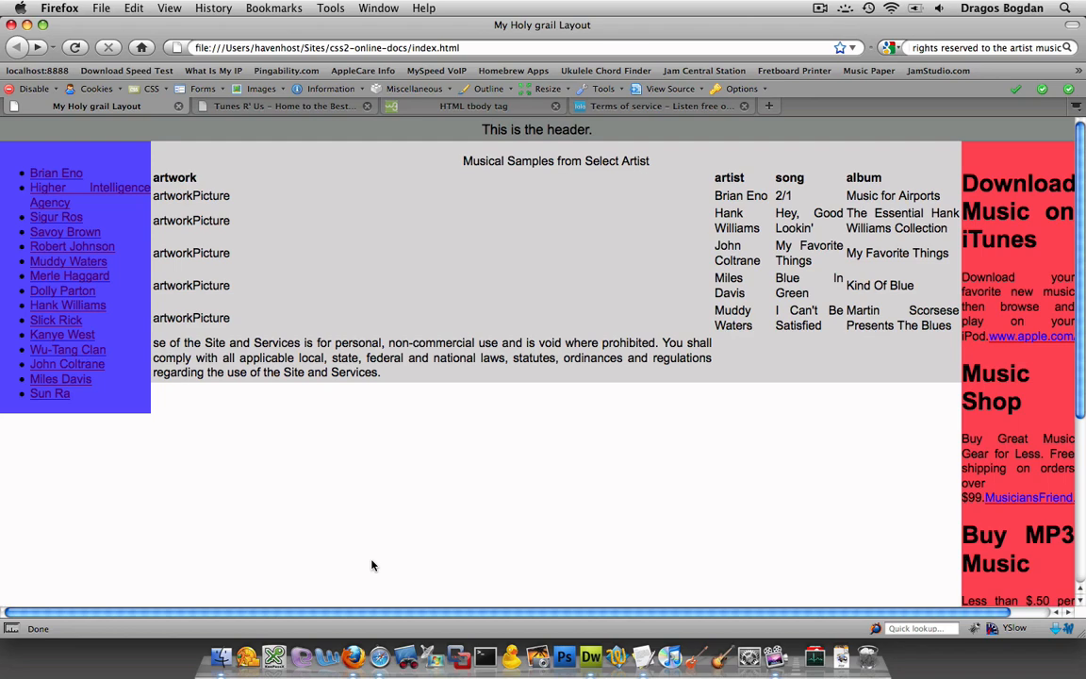
mouse_move(332, 196)
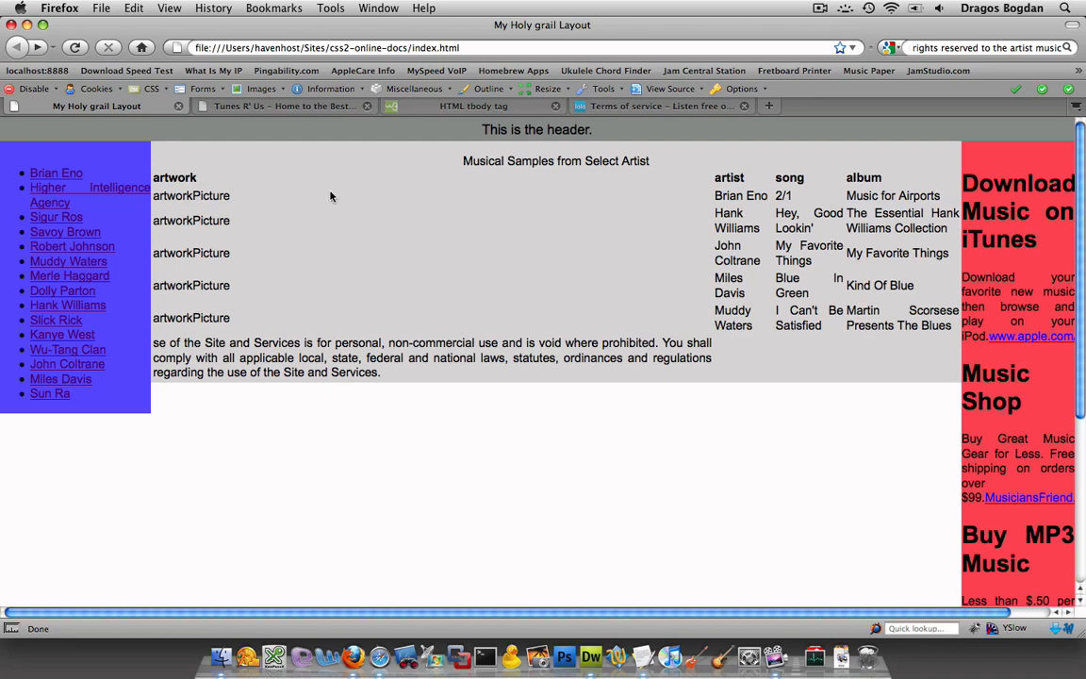
Reload the page in Firefox, showing the terms text squeezed into the first column
left_click(283, 106)
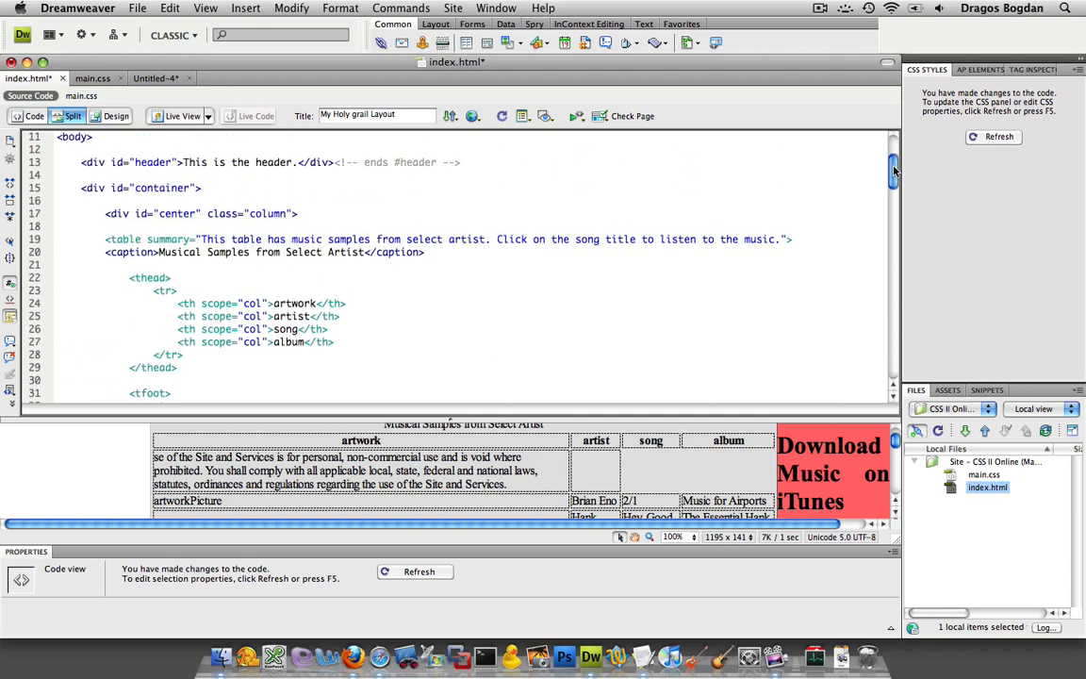
scroll("down", 3)
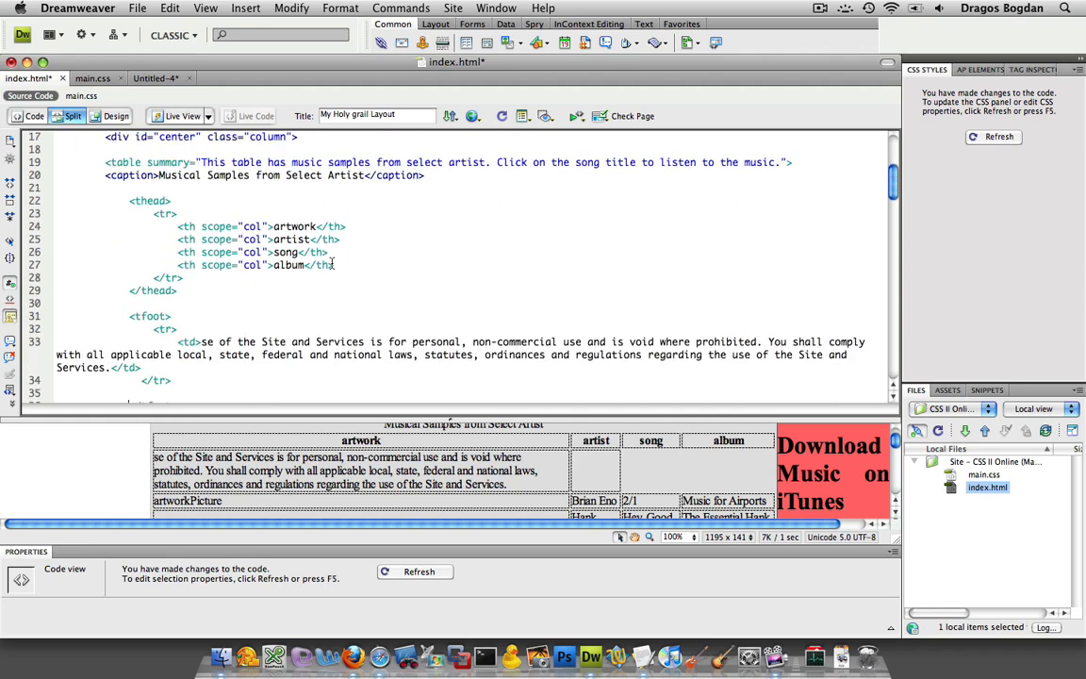
left_click_drag(178, 226, 332, 264)
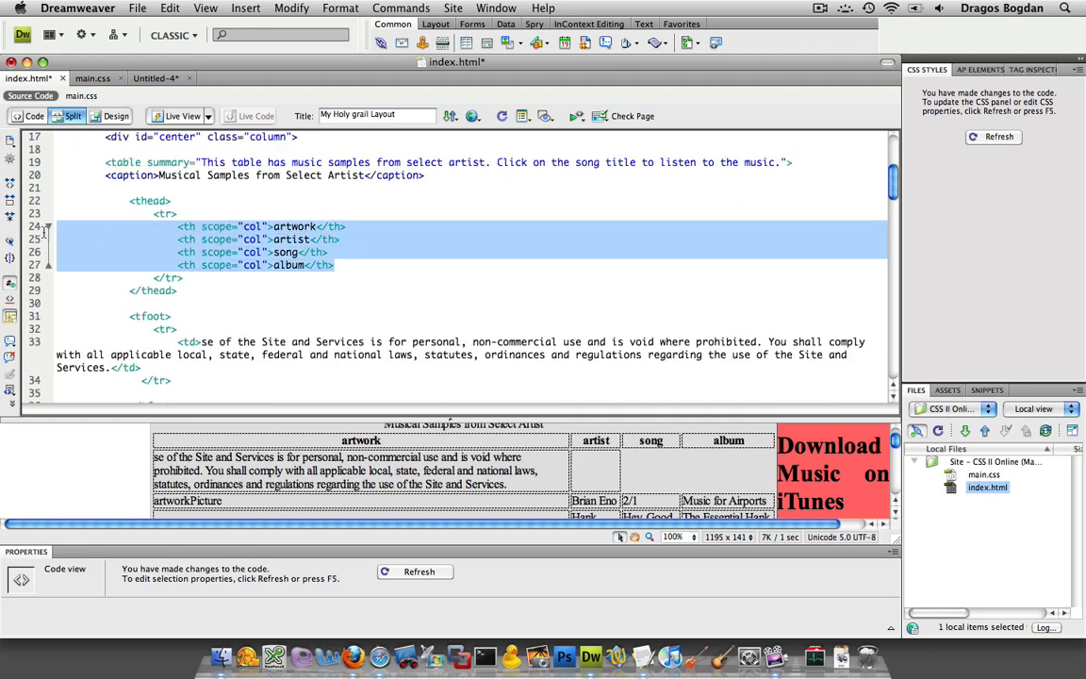
mouse_move(928, 181)
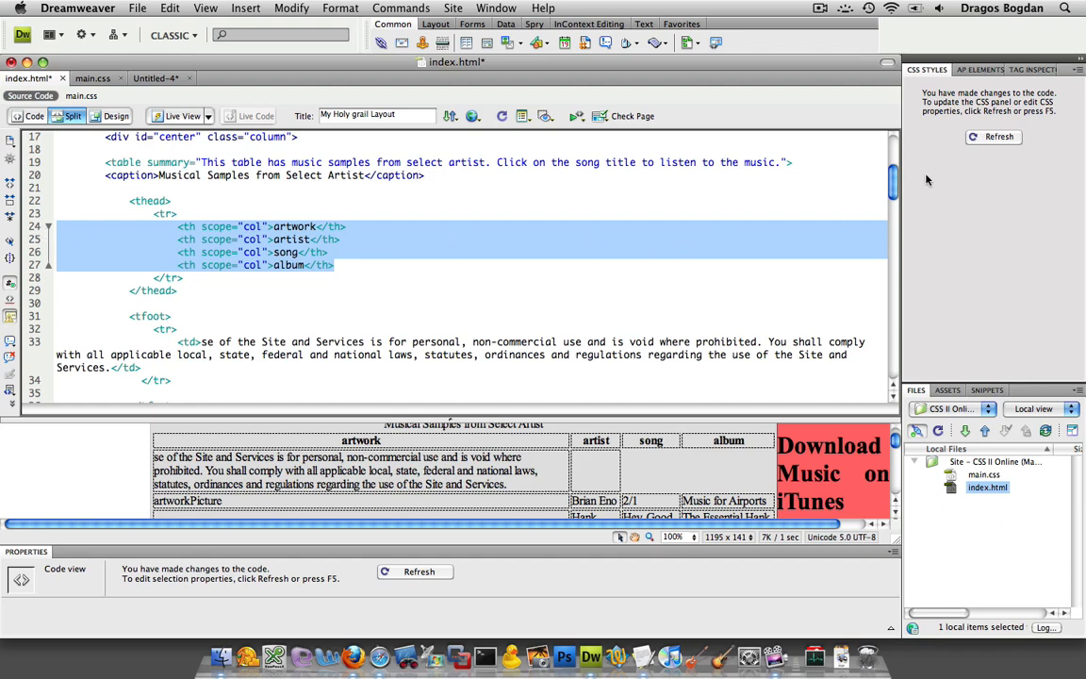
scroll("down", 3)
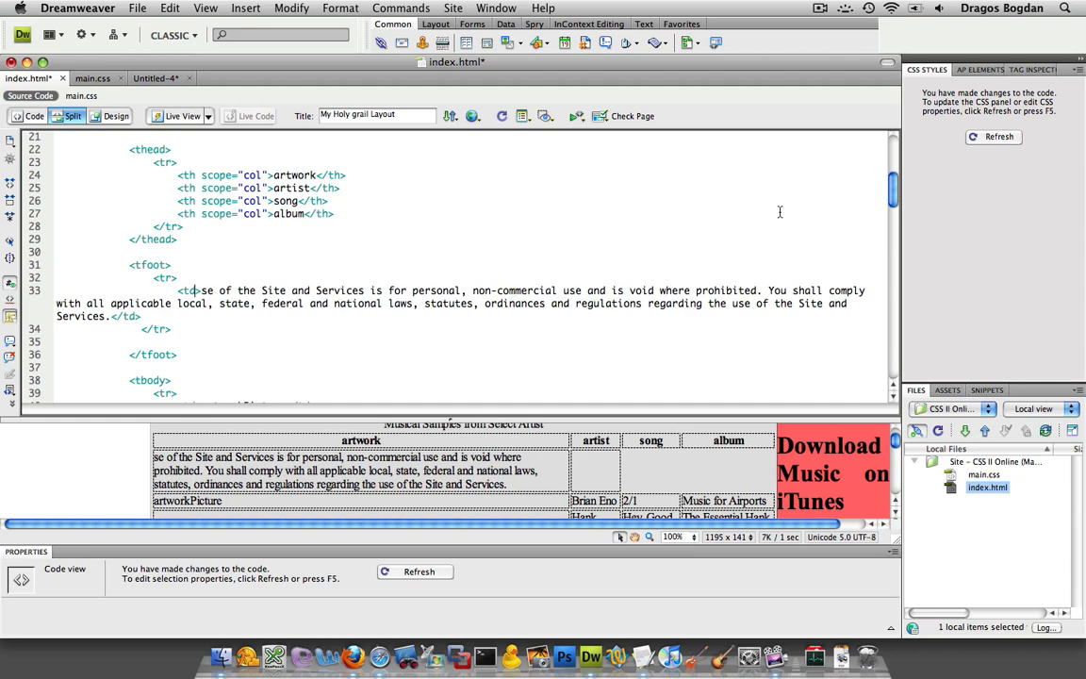
Give the footer <td> colspan="4" from the code hints so it spans all four columns
type("\" \"")
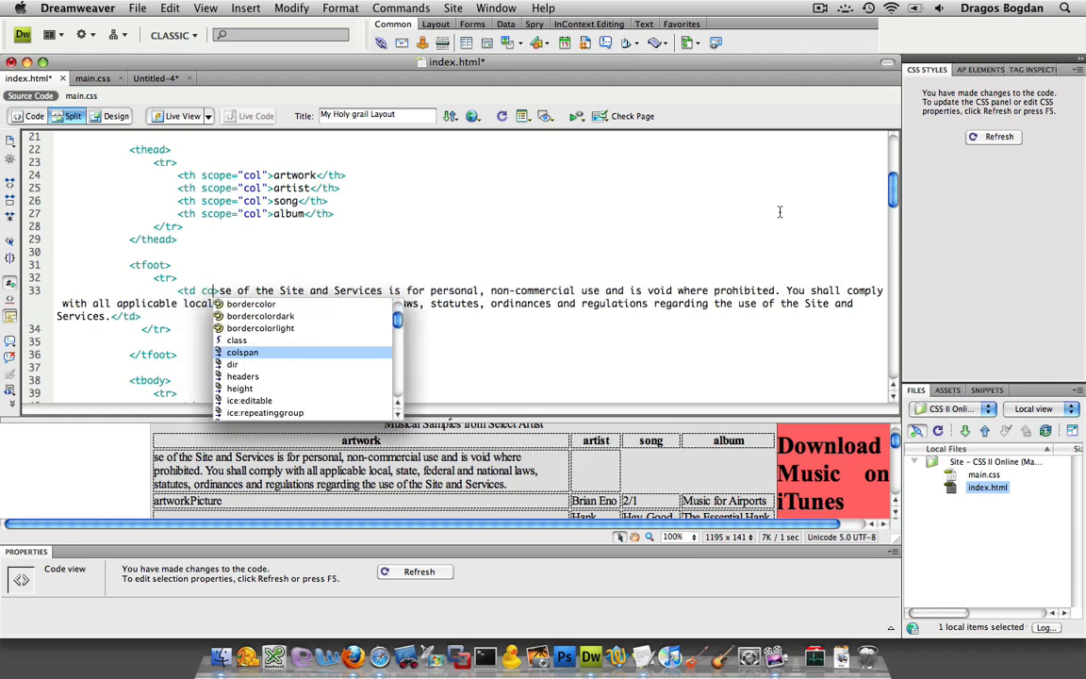
left_click(242, 352)
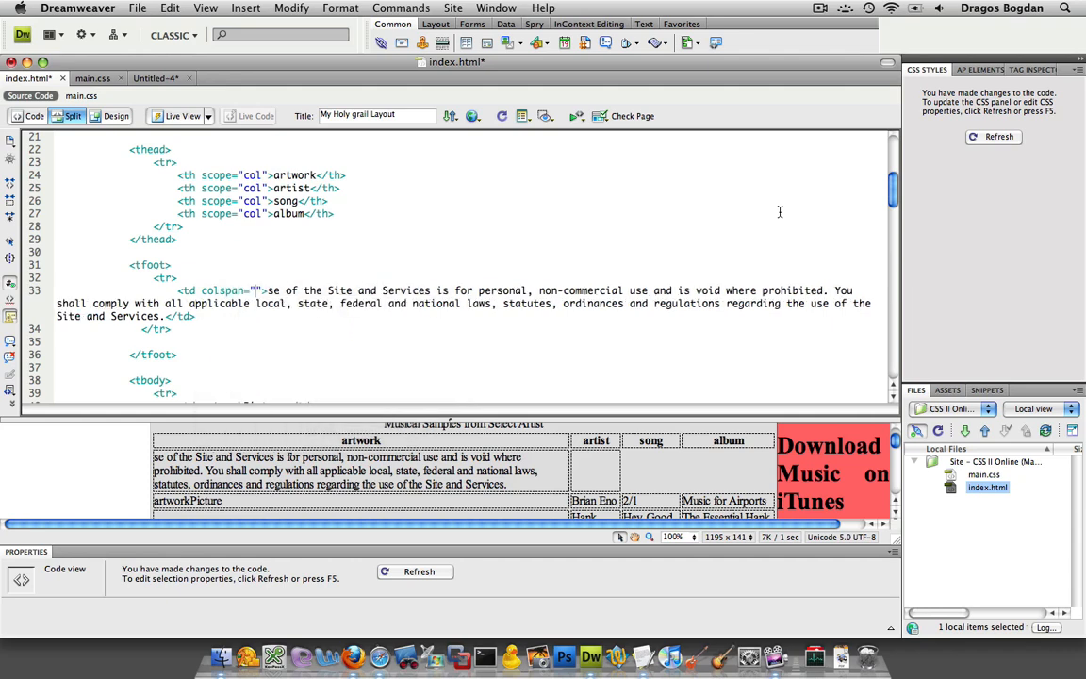
type("4")
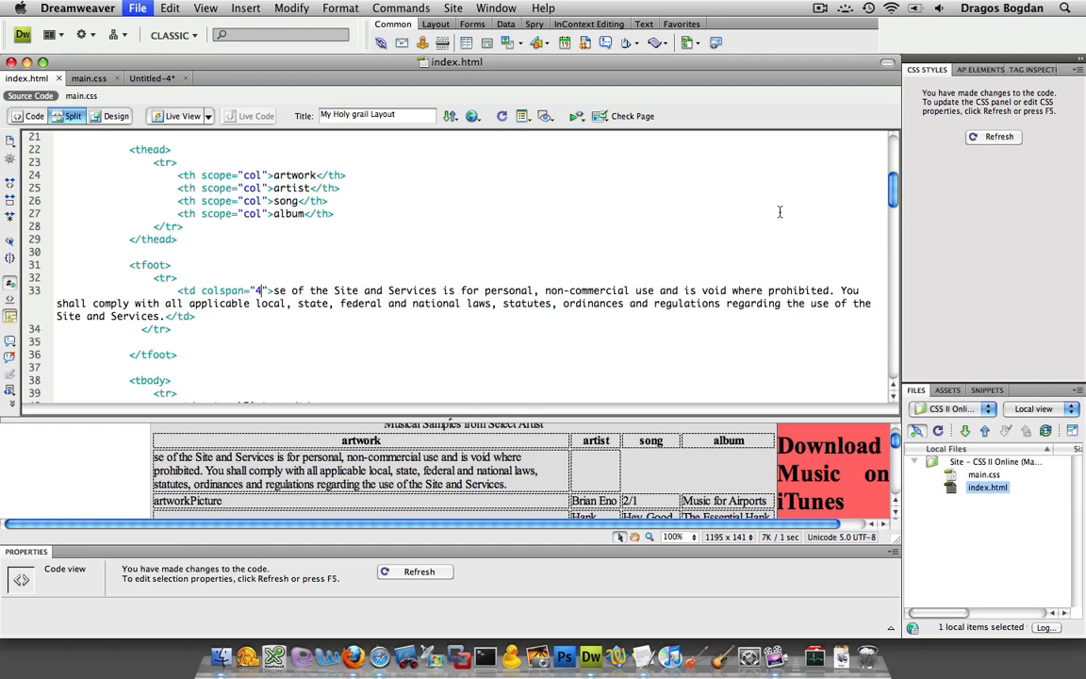
mouse_move(310, 328)
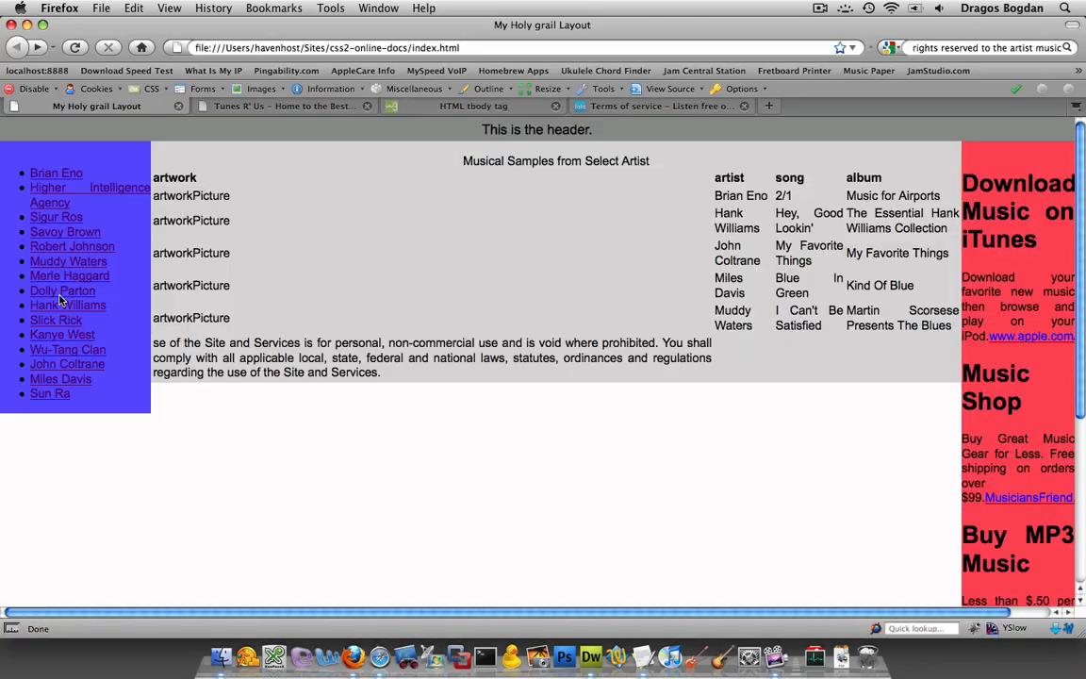
mouse_move(212, 268)
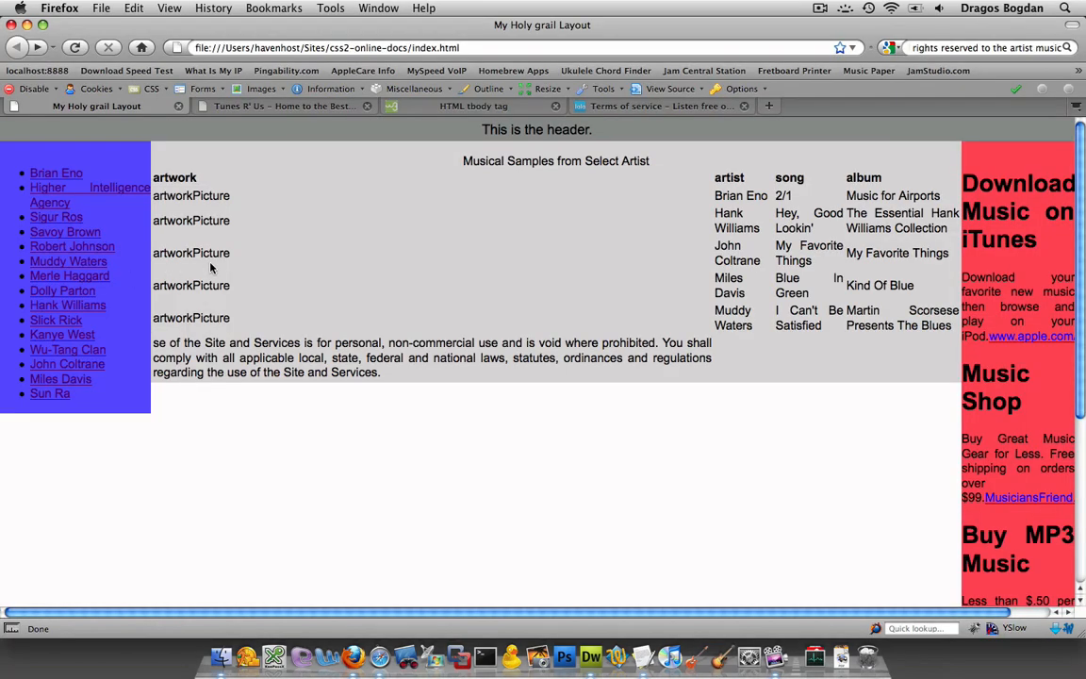
mouse_move(389, 368)
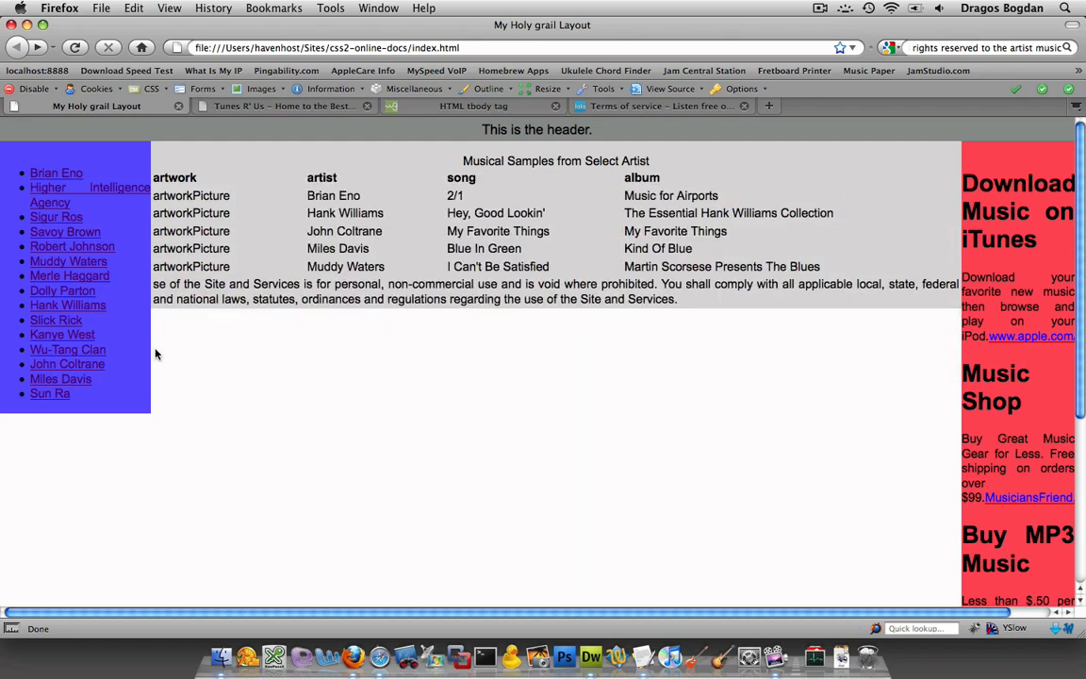
mouse_move(1078, 632)
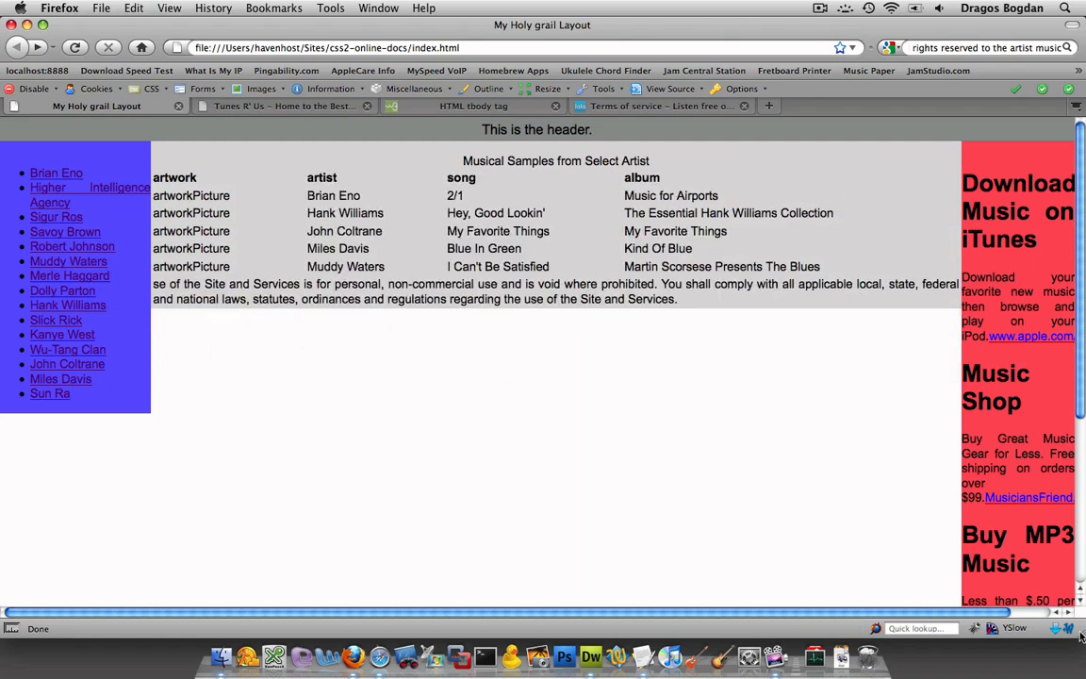